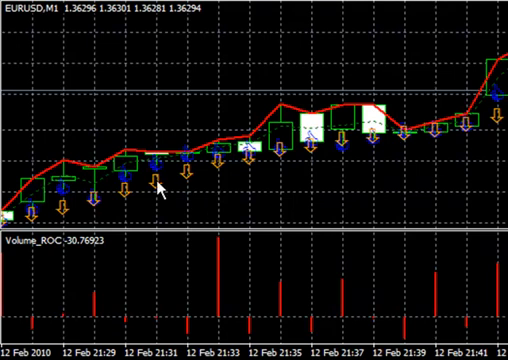
pyautogui.moveTo(185, 155)
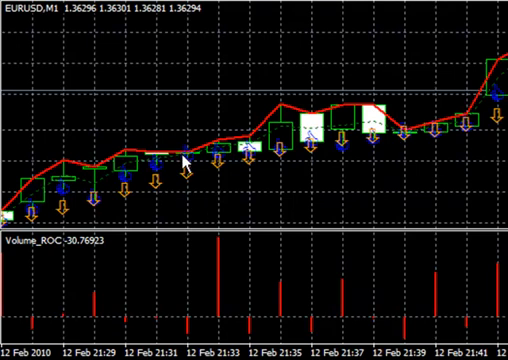
pyautogui.moveTo(262, 130)
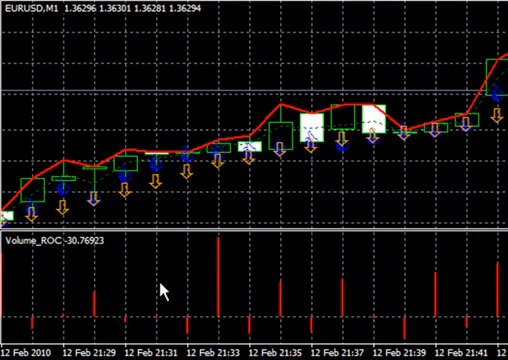
pyautogui.moveTo(160, 288)
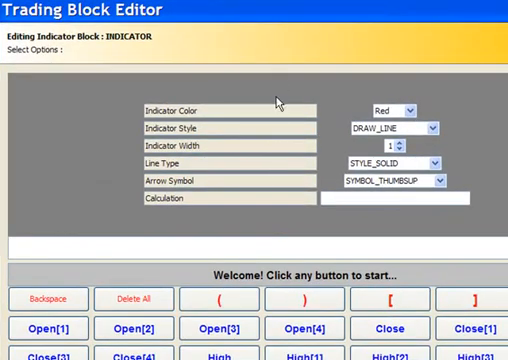
pyautogui.moveTo(278, 111)
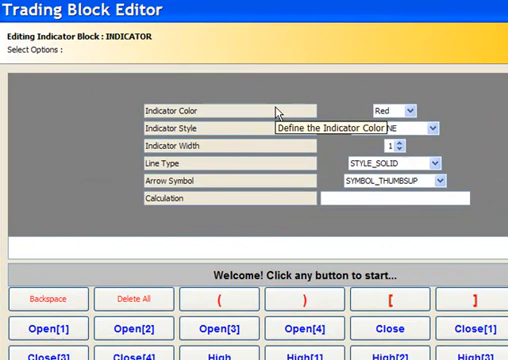
# Make the first indicator block a white, width-3, STYLE_SOLID line.
pyautogui.click(412, 110)
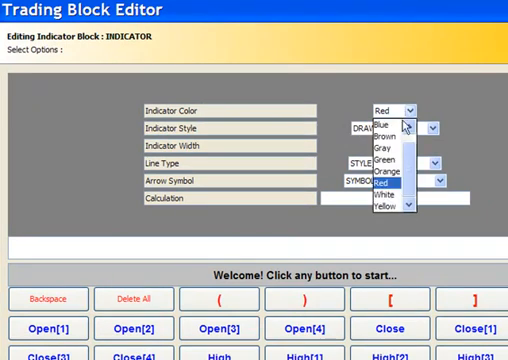
pyautogui.moveTo(388, 185)
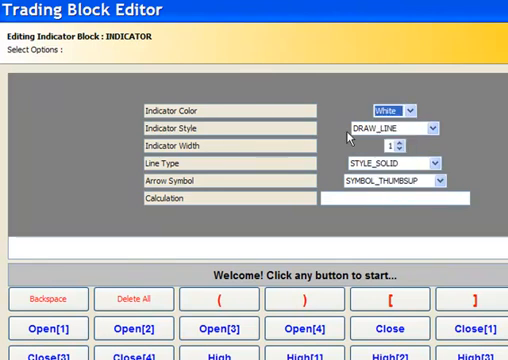
pyautogui.moveTo(318, 131)
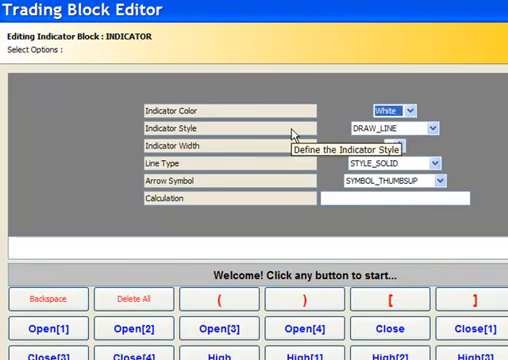
pyautogui.click(418, 127)
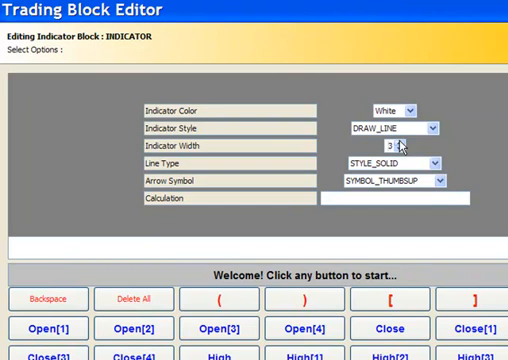
pyautogui.click(439, 161)
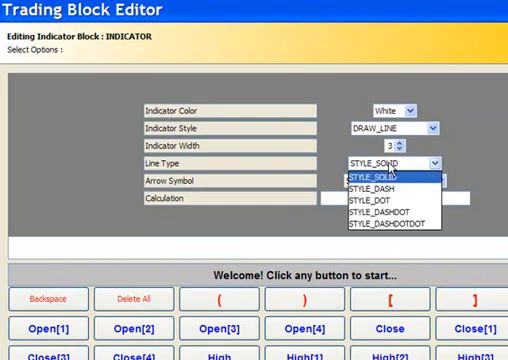
pyautogui.moveTo(380, 200)
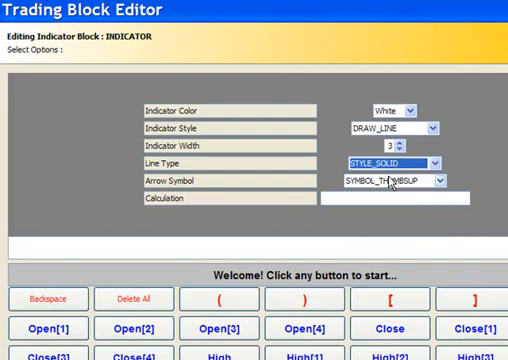
pyautogui.scroll(-3)
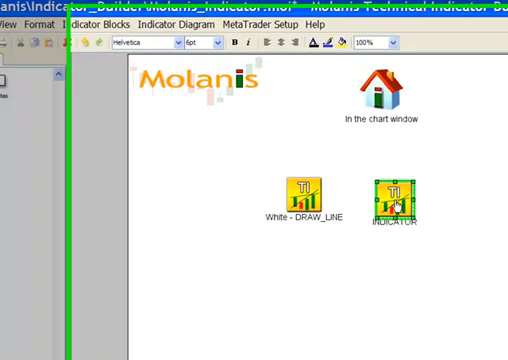
# Make the second indicator block green with width 2.
pyautogui.doubleClick(397, 194)
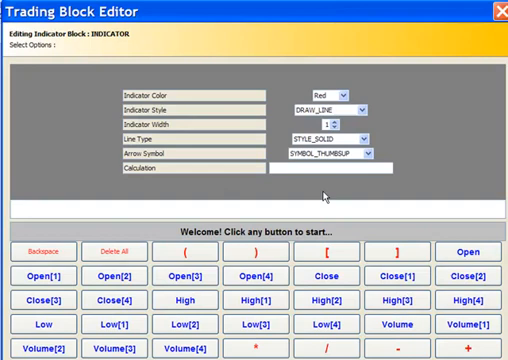
pyautogui.click(345, 88)
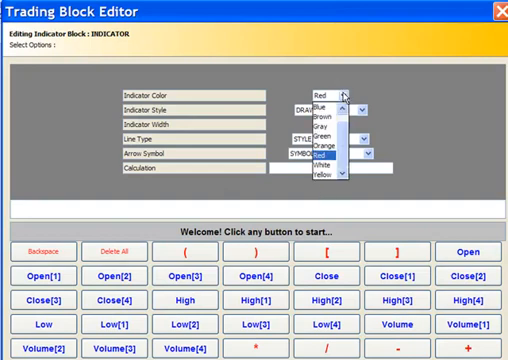
pyautogui.click(329, 132)
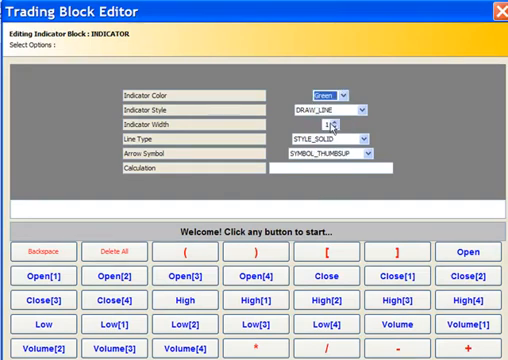
pyautogui.click(362, 104)
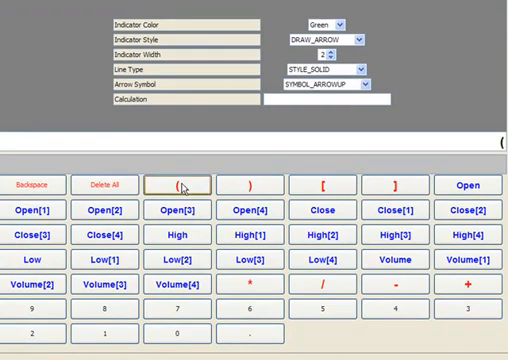
# Build the calculation (Open[i]+Close[i]) divided by a divisor.
pyautogui.click(475, 186)
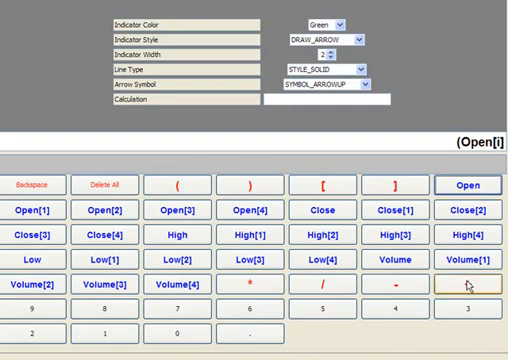
pyautogui.click(466, 290)
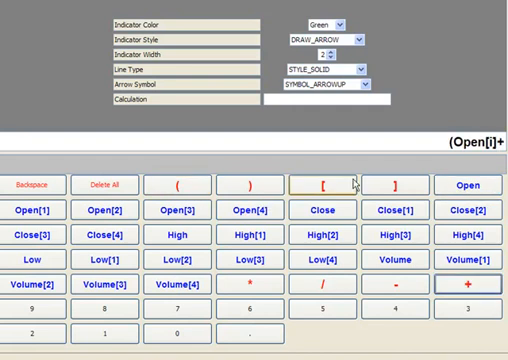
pyautogui.click(319, 211)
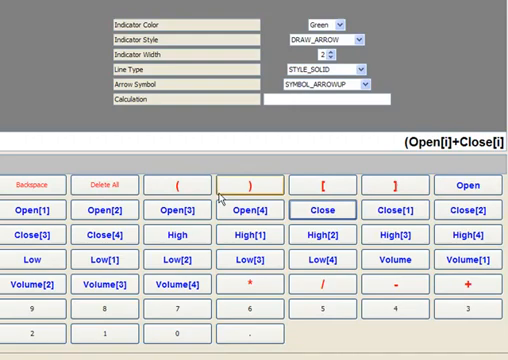
pyautogui.click(348, 288)
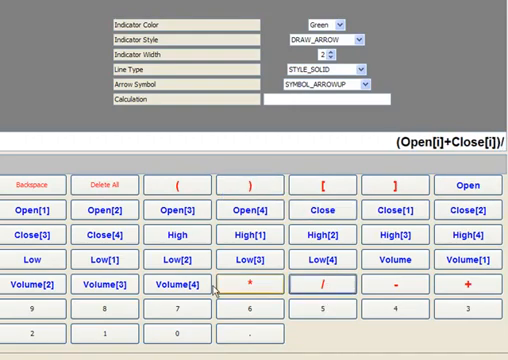
pyautogui.click(30, 333)
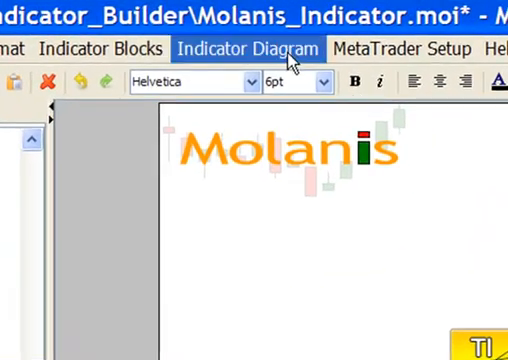
# Generate the arrow indicator's MQL4 code from Indicator Diagram and scroll through it.
pyautogui.click(249, 48)
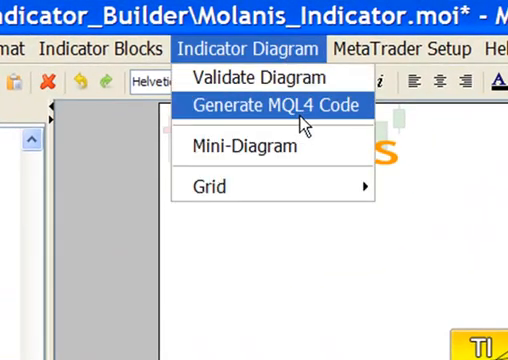
pyautogui.click(278, 105)
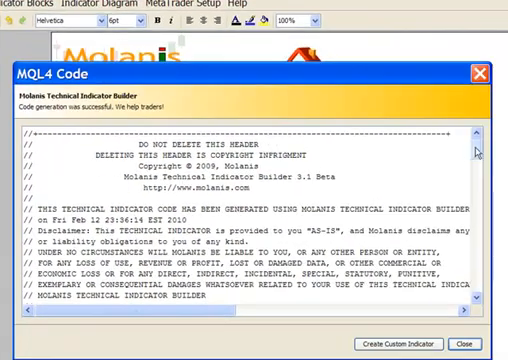
pyautogui.scroll(-3)
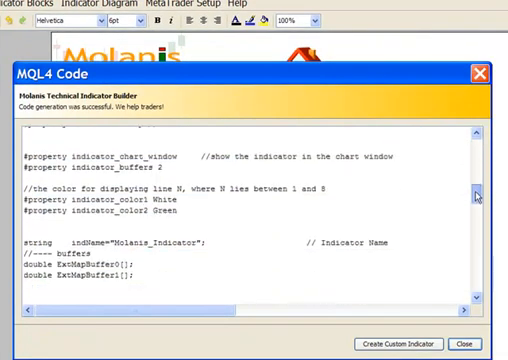
pyautogui.scroll(-3)
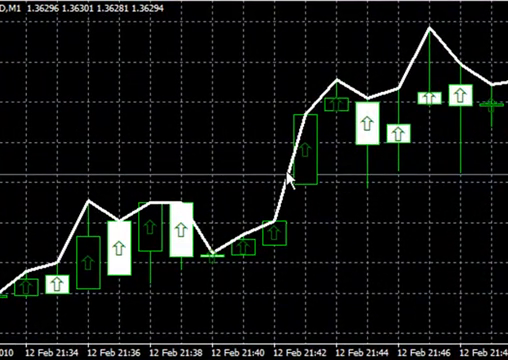
pyautogui.moveTo(307, 182)
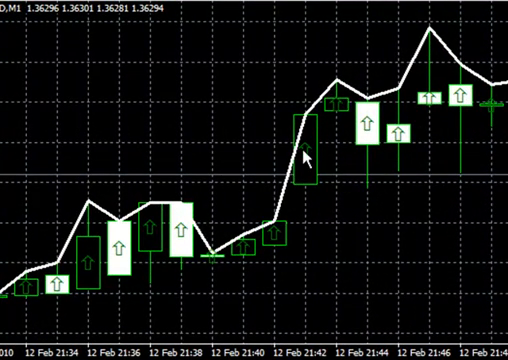
pyautogui.moveTo(371, 127)
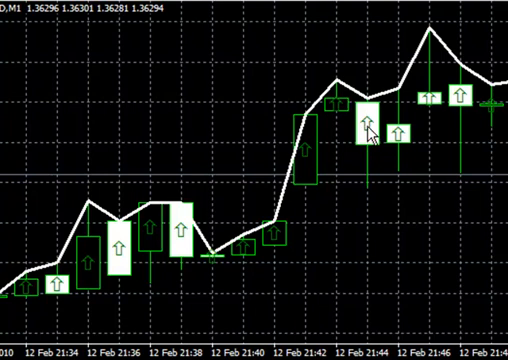
pyautogui.moveTo(427, 107)
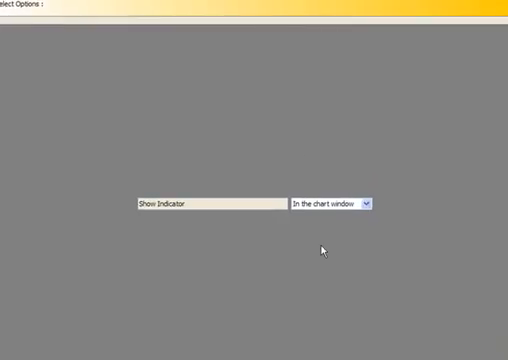
# Set Show Indicator to display in a separate window.
pyautogui.click(366, 204)
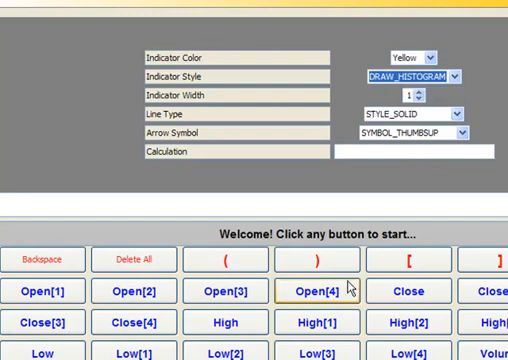
# Divide the volume difference by Volume[i+1] in the histogram's calculation.
pyautogui.scroll(-3)
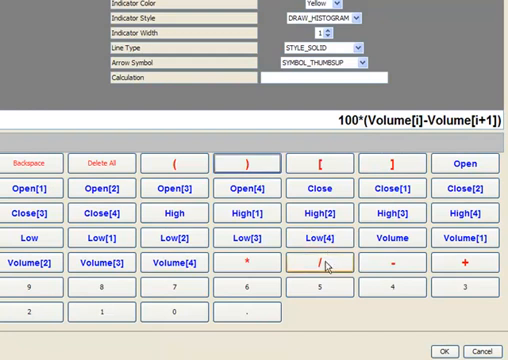
pyautogui.click(316, 266)
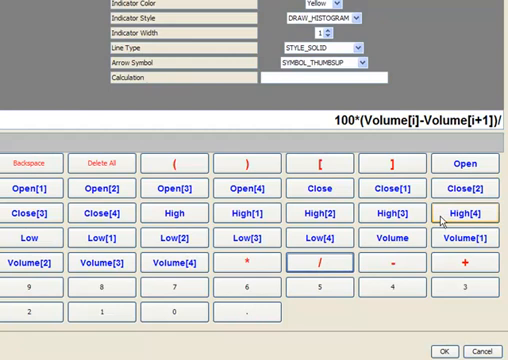
pyautogui.click(471, 238)
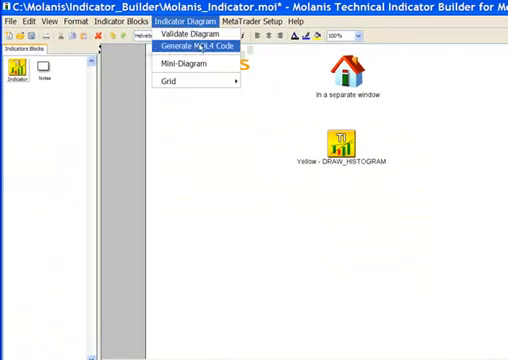
# Generate the histogram's MQL4 code and scroll to the Volume ROC calculation.
pyautogui.click(200, 46)
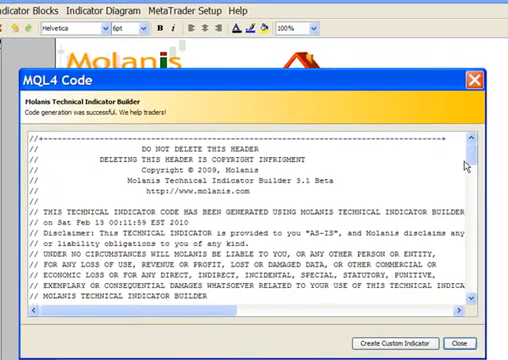
pyautogui.scroll(-3)
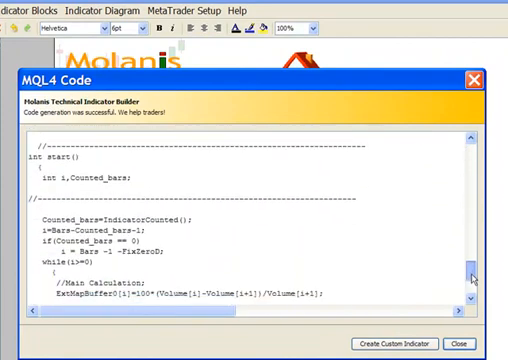